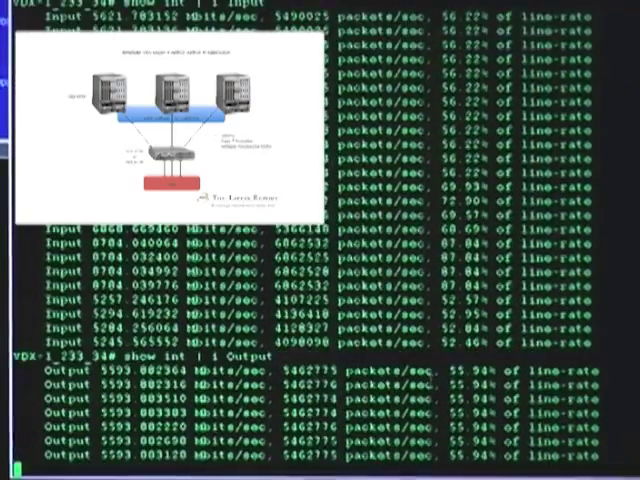
pyautogui.scroll(-3)
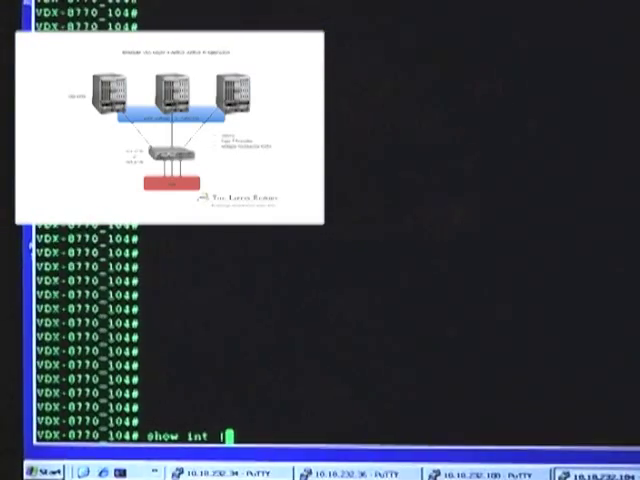
pyautogui.write('| Input')
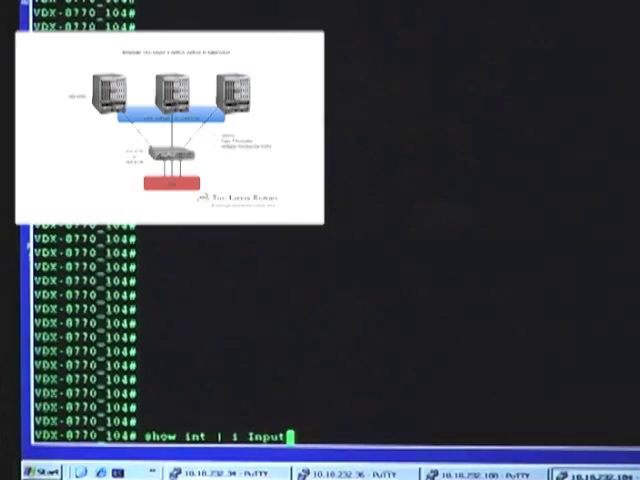